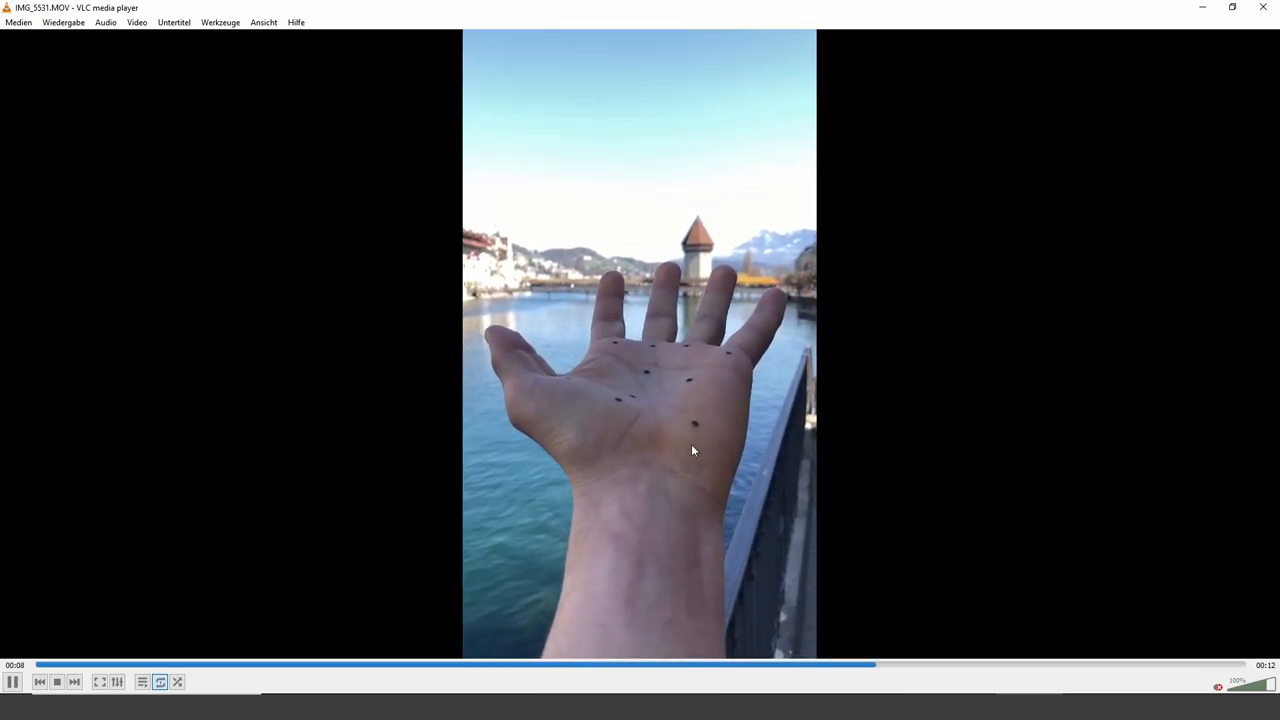
mouse_move(756, 326)
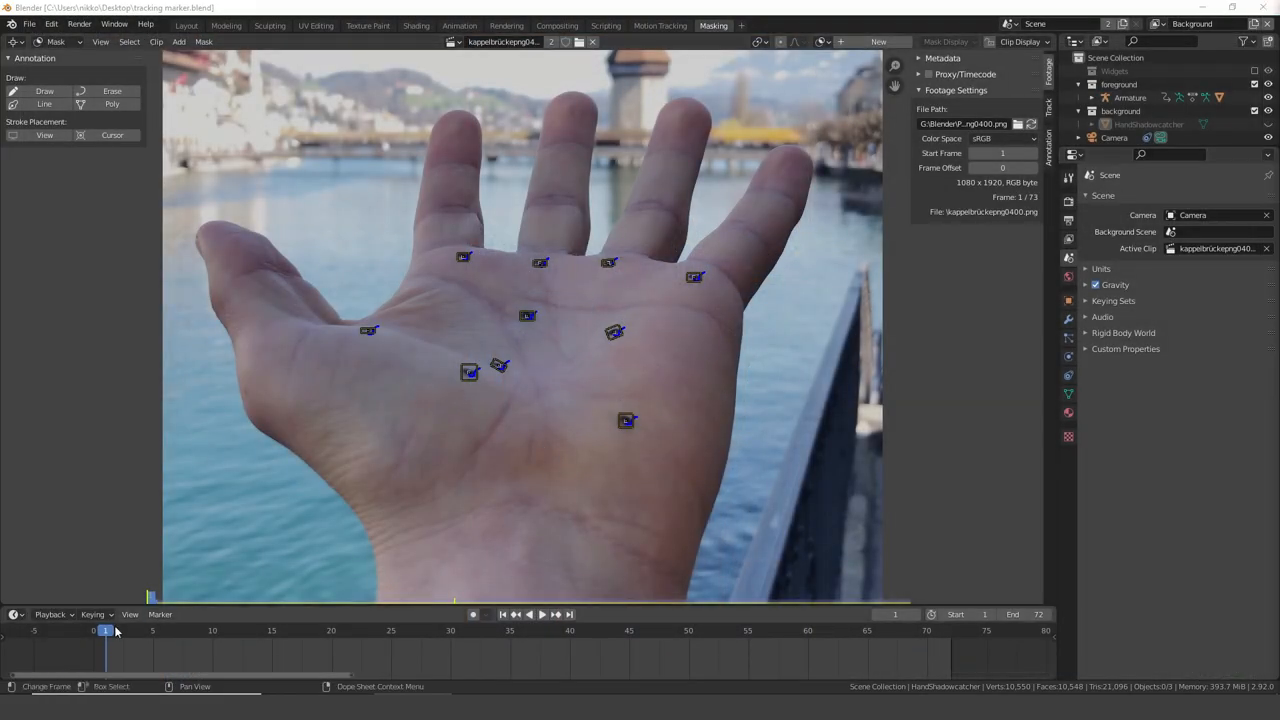
Review the spider scene in the Layout workspace, then move to the Compositing workspace.
left_click(528, 614)
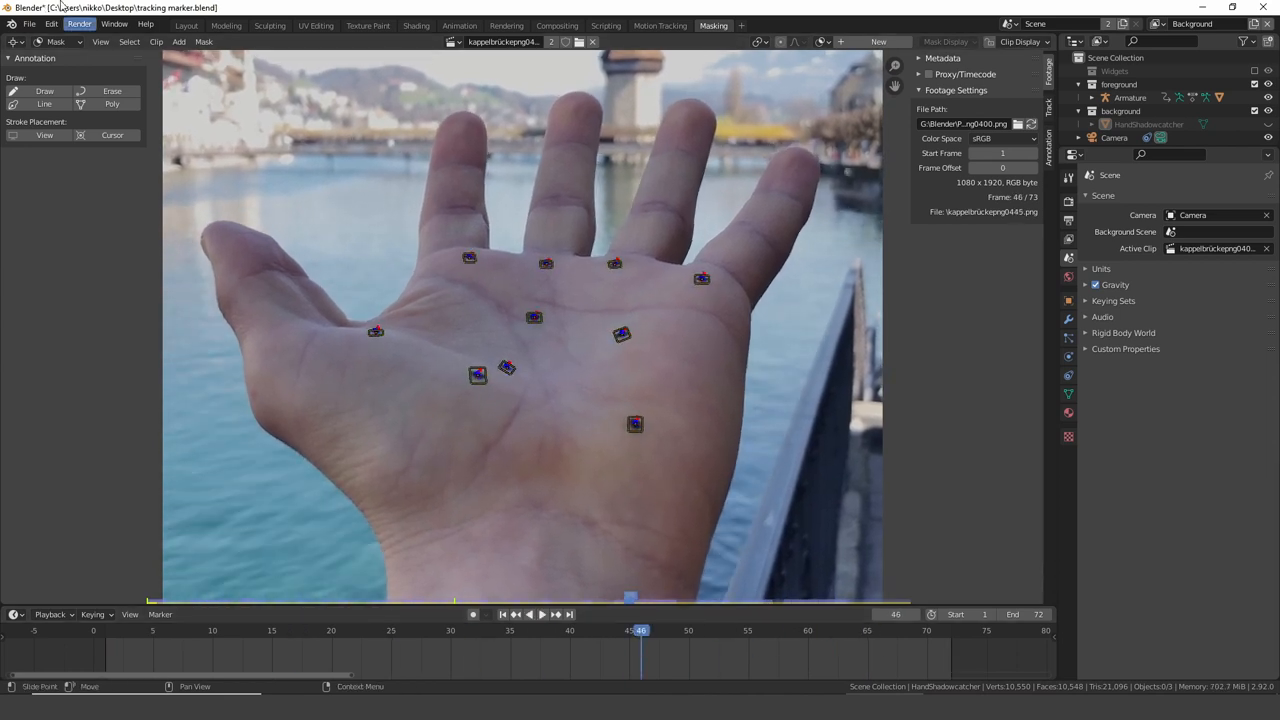
left_click(186, 24)
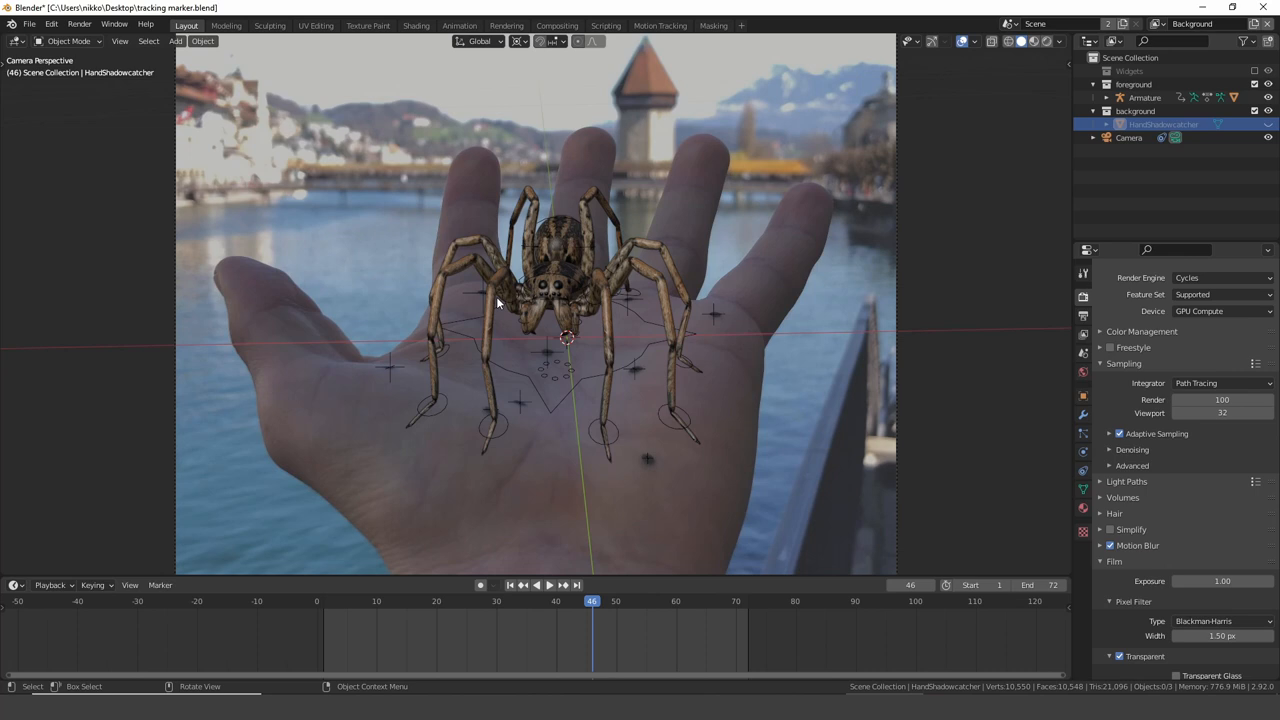
mouse_move(584, 440)
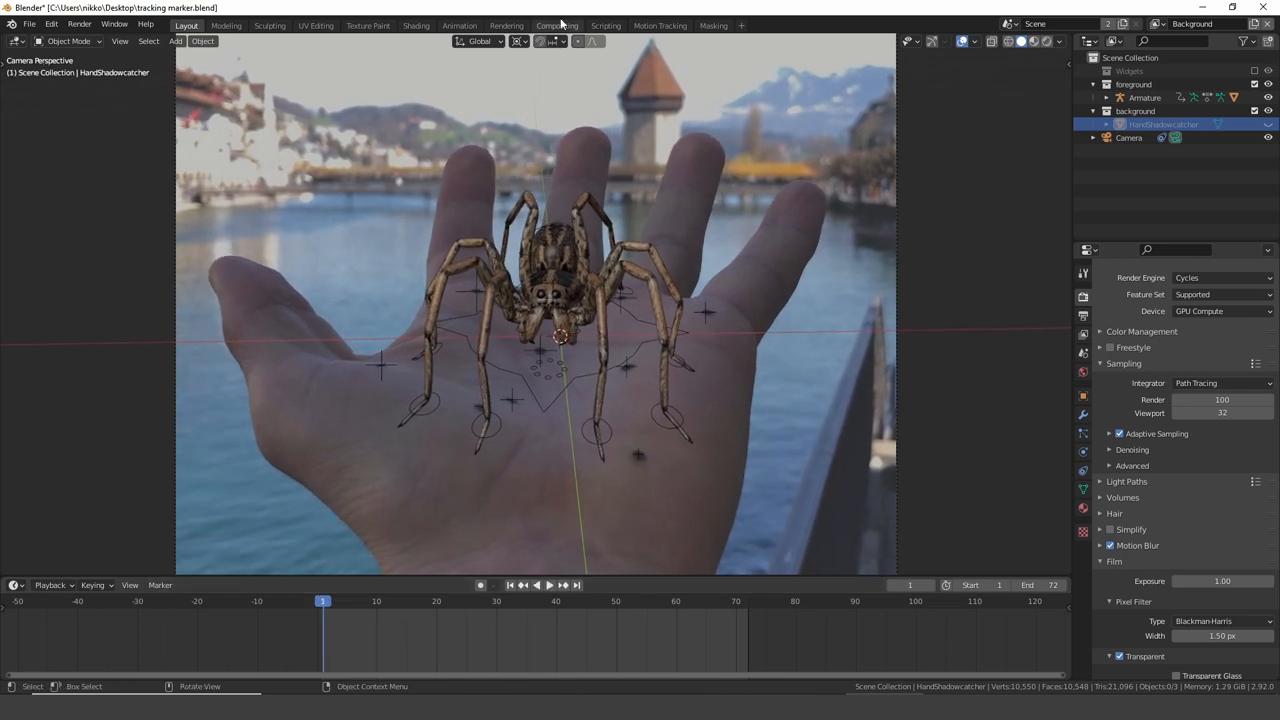
left_click(556, 24)
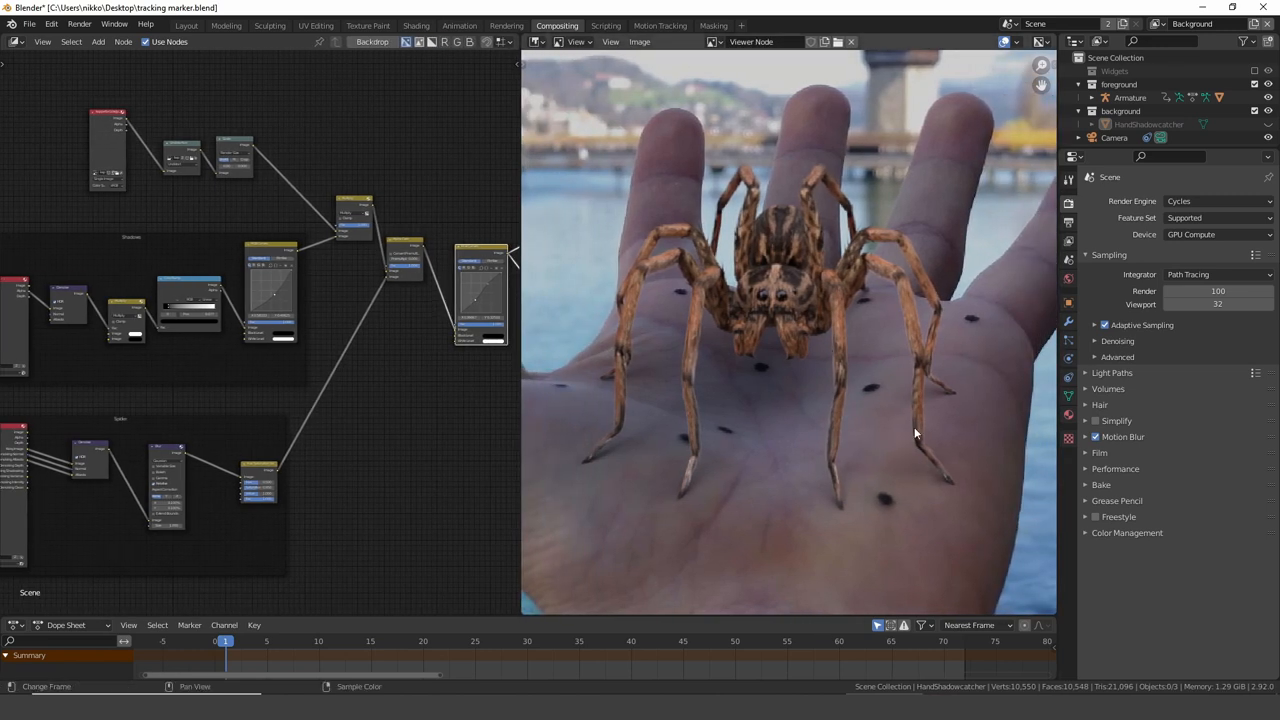
mouse_move(872, 392)
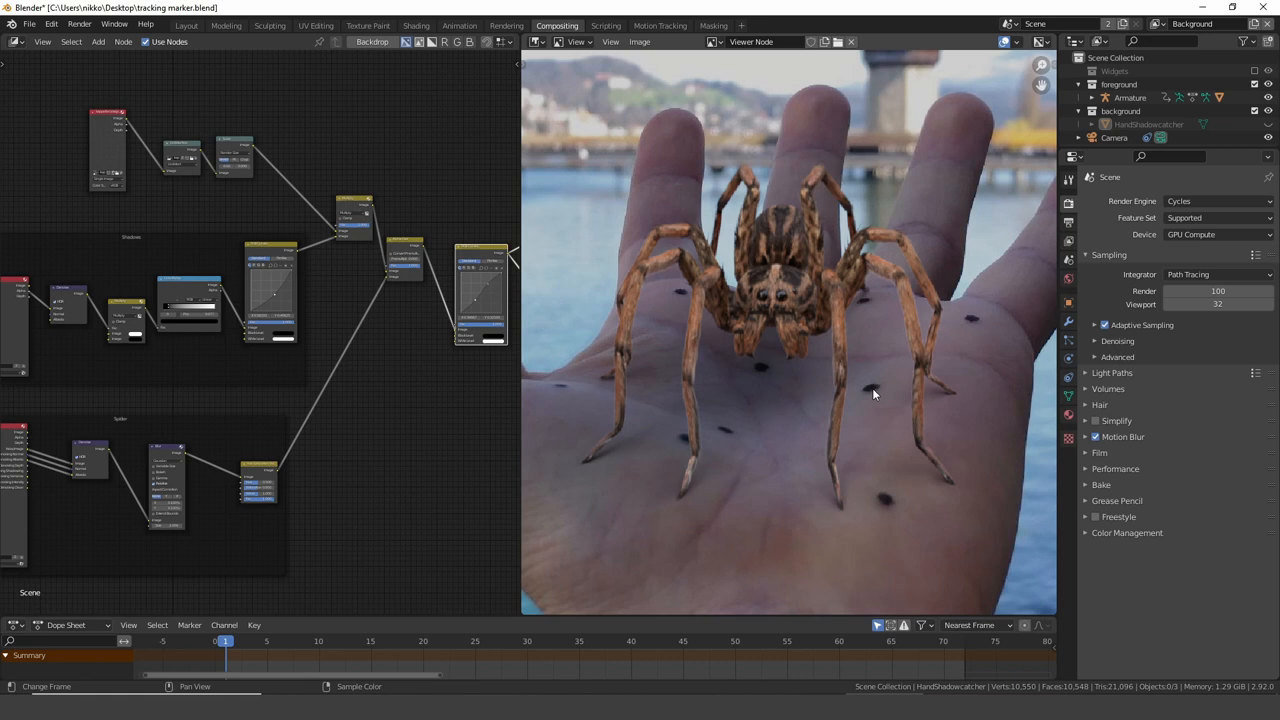
mouse_move(744, 370)
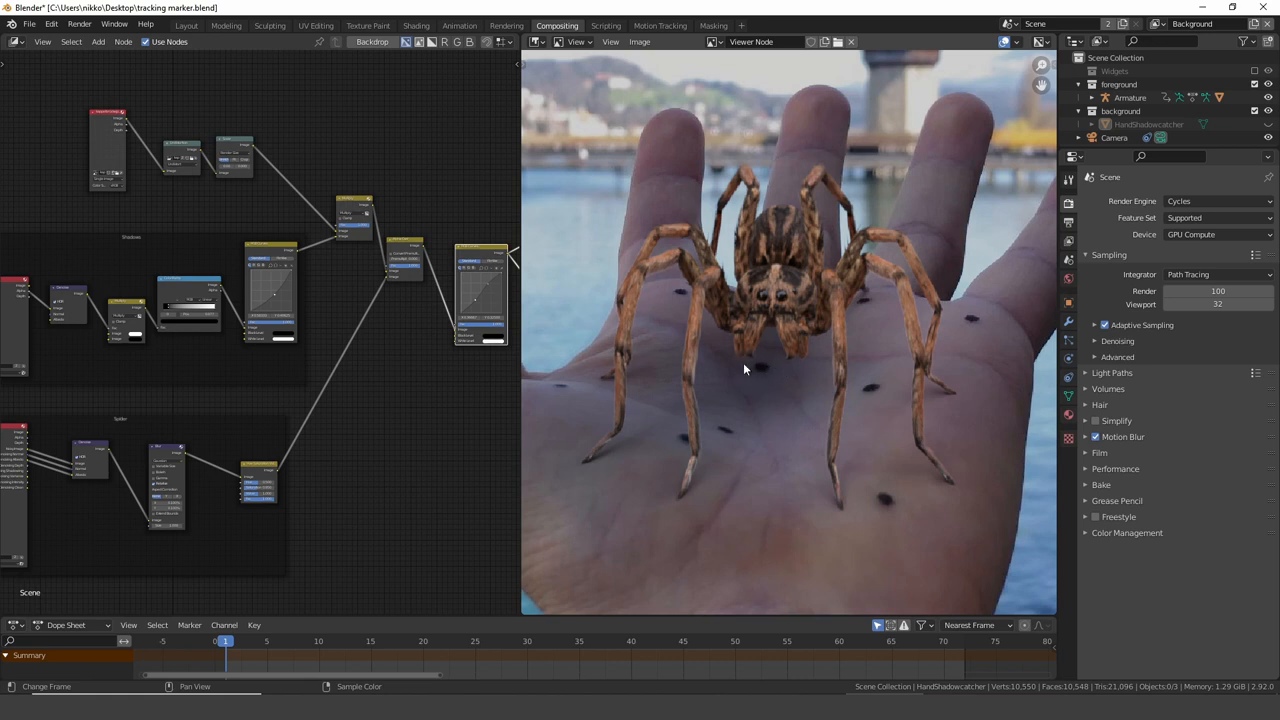
mouse_move(876, 458)
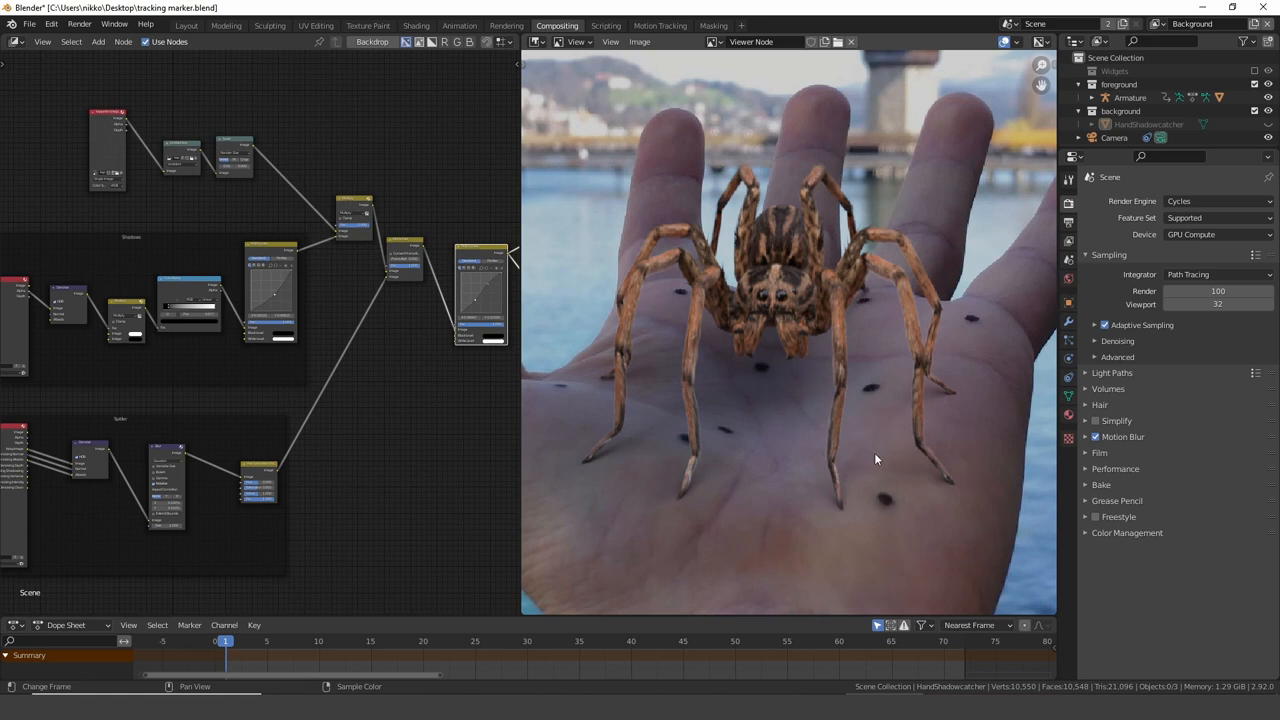
mouse_move(820, 436)
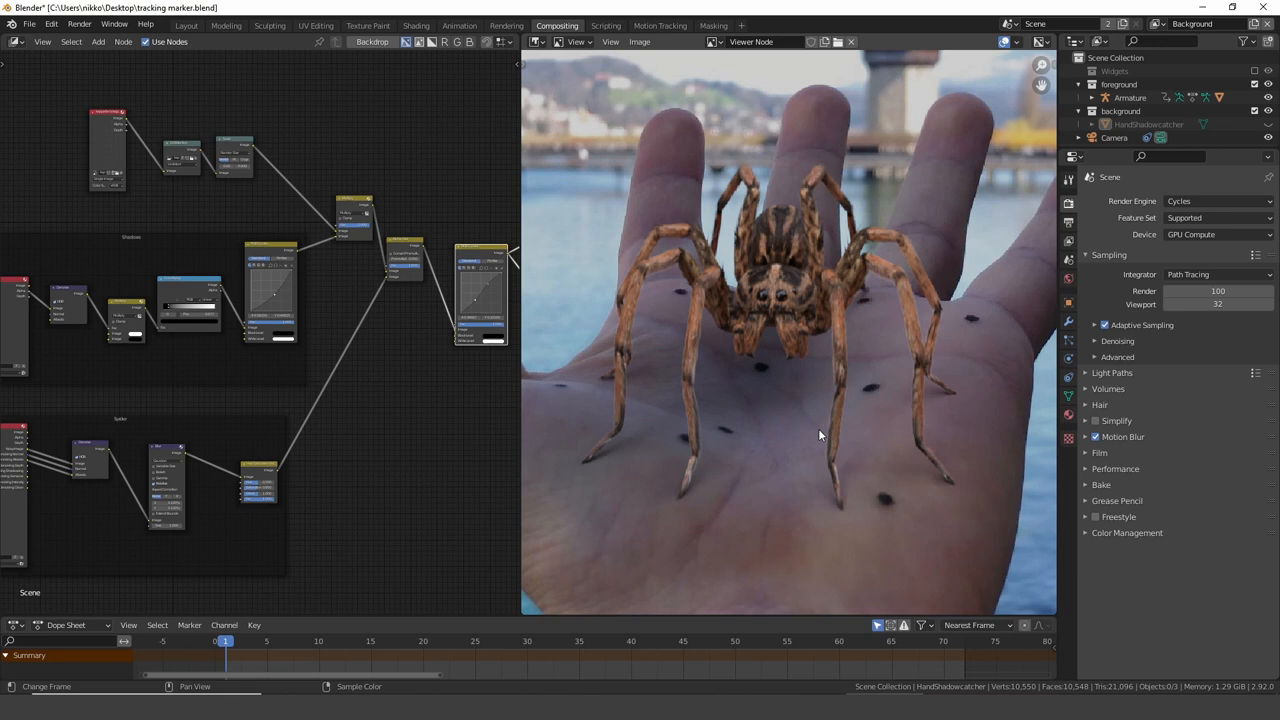
mouse_move(762, 412)
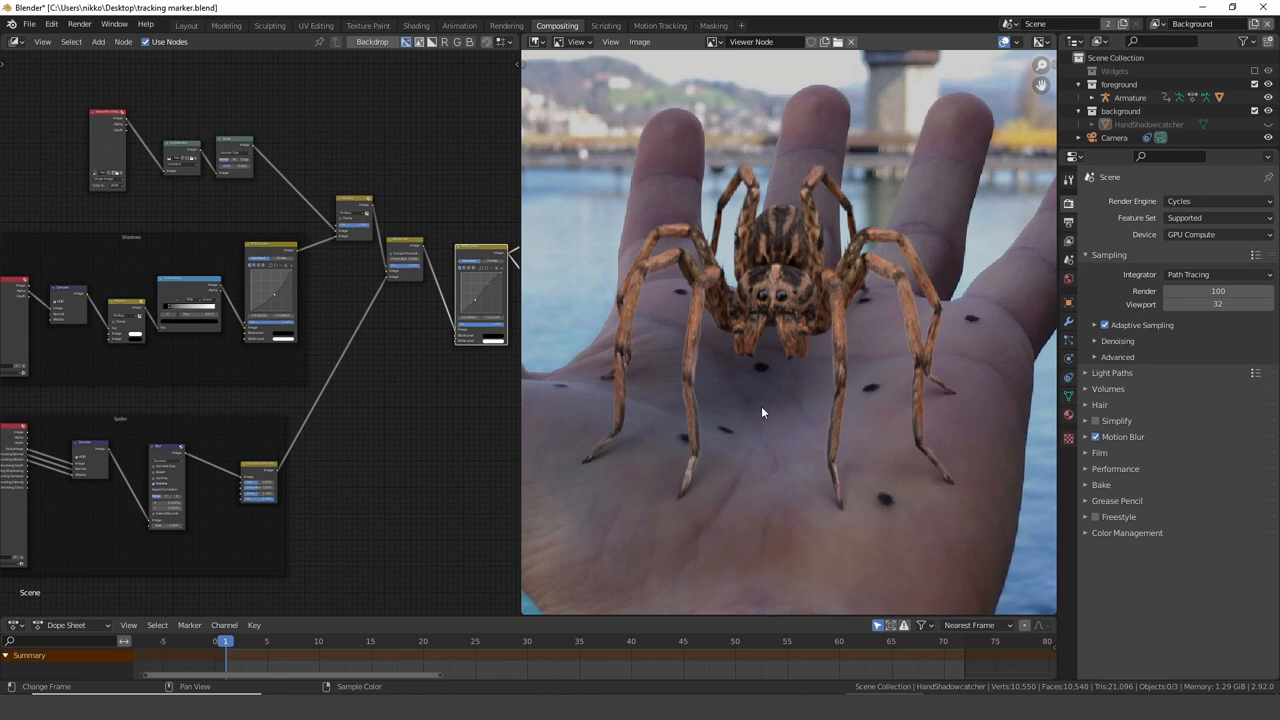
Switch to the Motion Tracking workspace showing the hand clip and its markers.
left_click(660, 24)
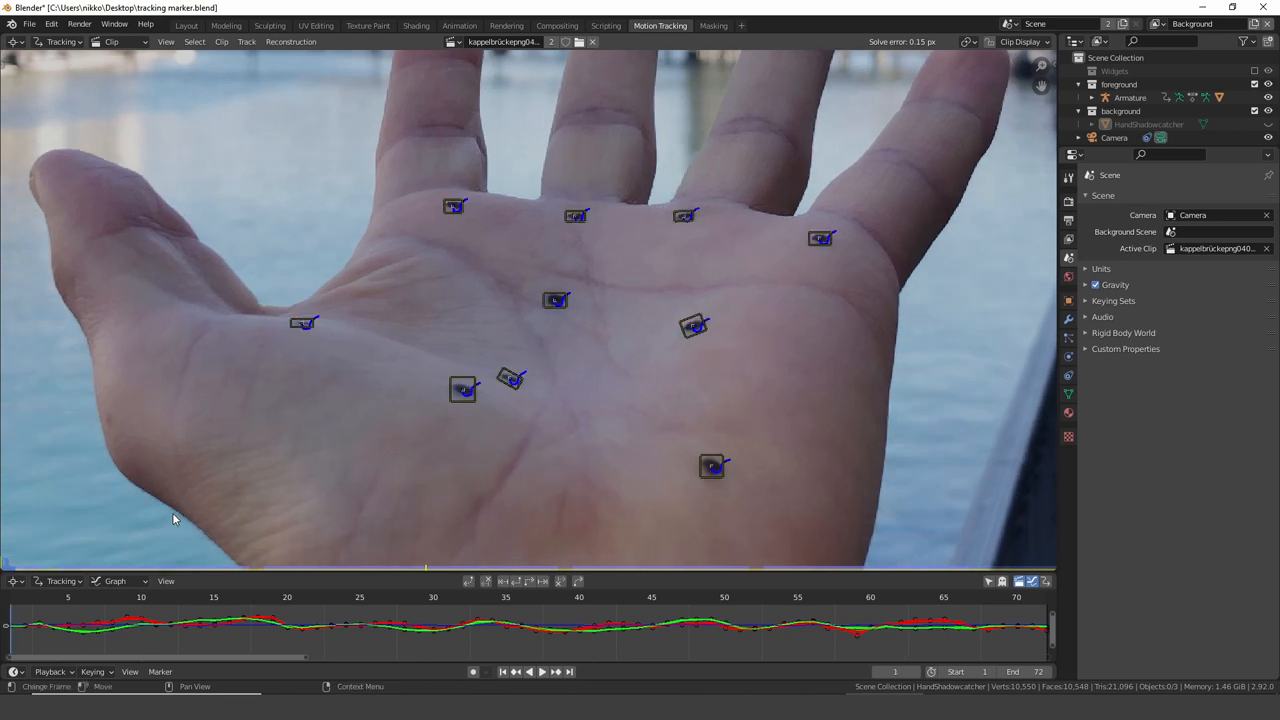
Switch to the Masking workspace and create a new mask on the hand clip.
left_click(712, 24)
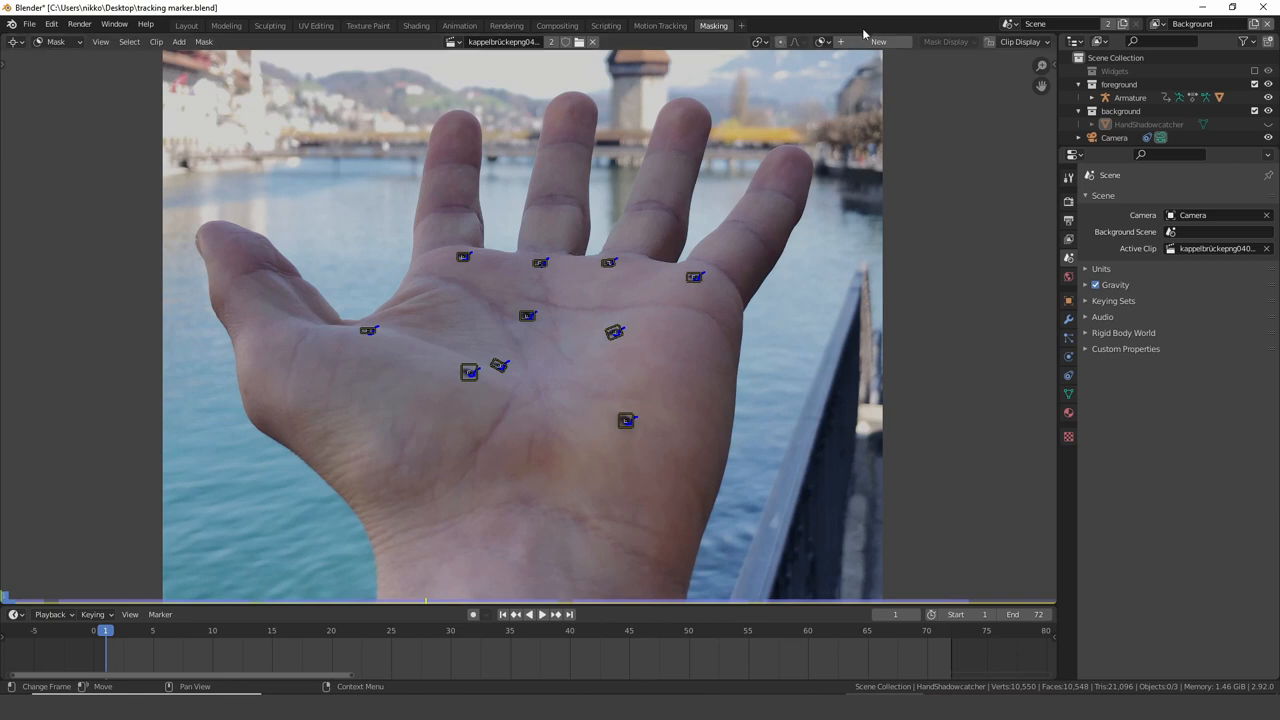
left_click(876, 40)
type("Tracking Marker")
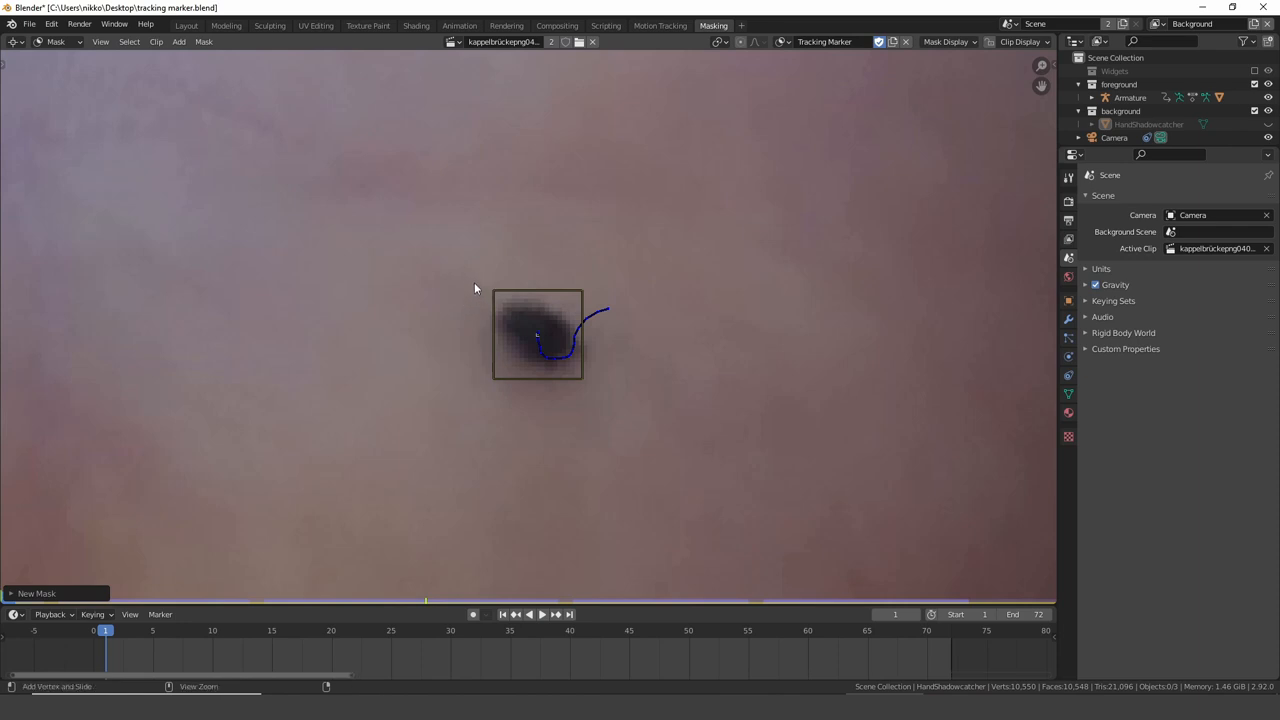
Add mask points outlining the palm dot, then scrub frames to check the shapes.
left_click(472, 284)
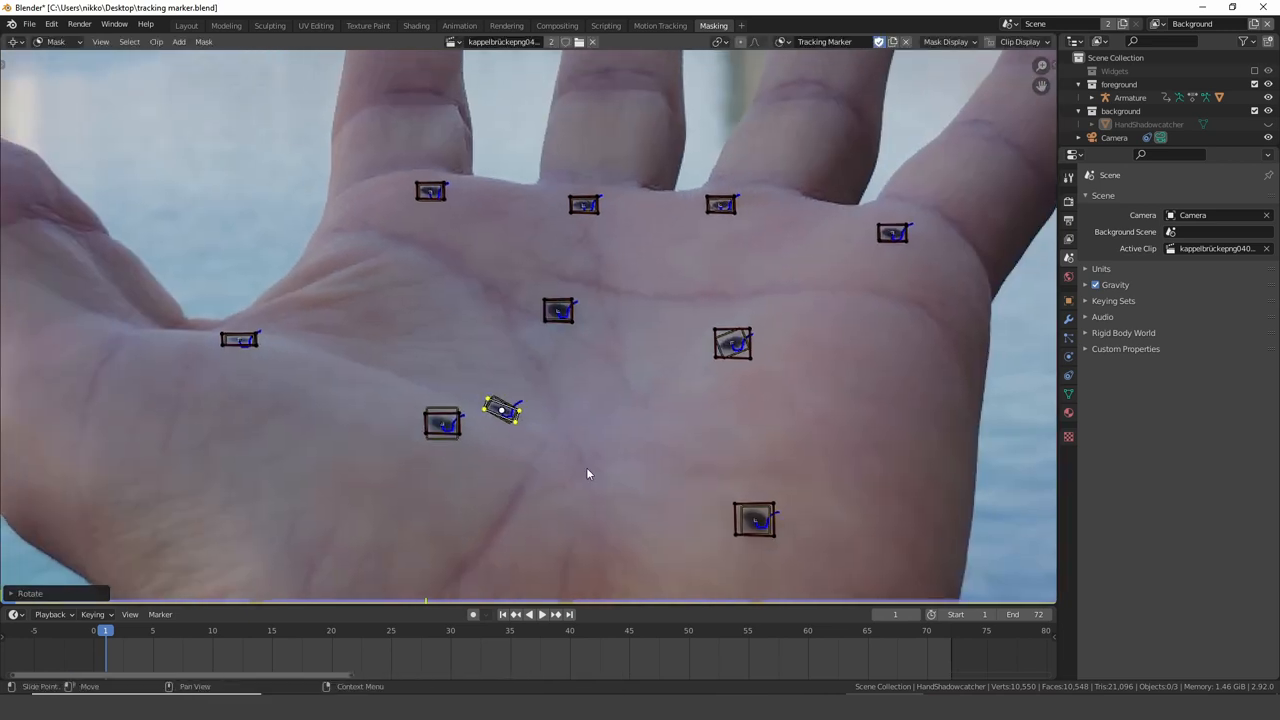
mouse_move(584, 472)
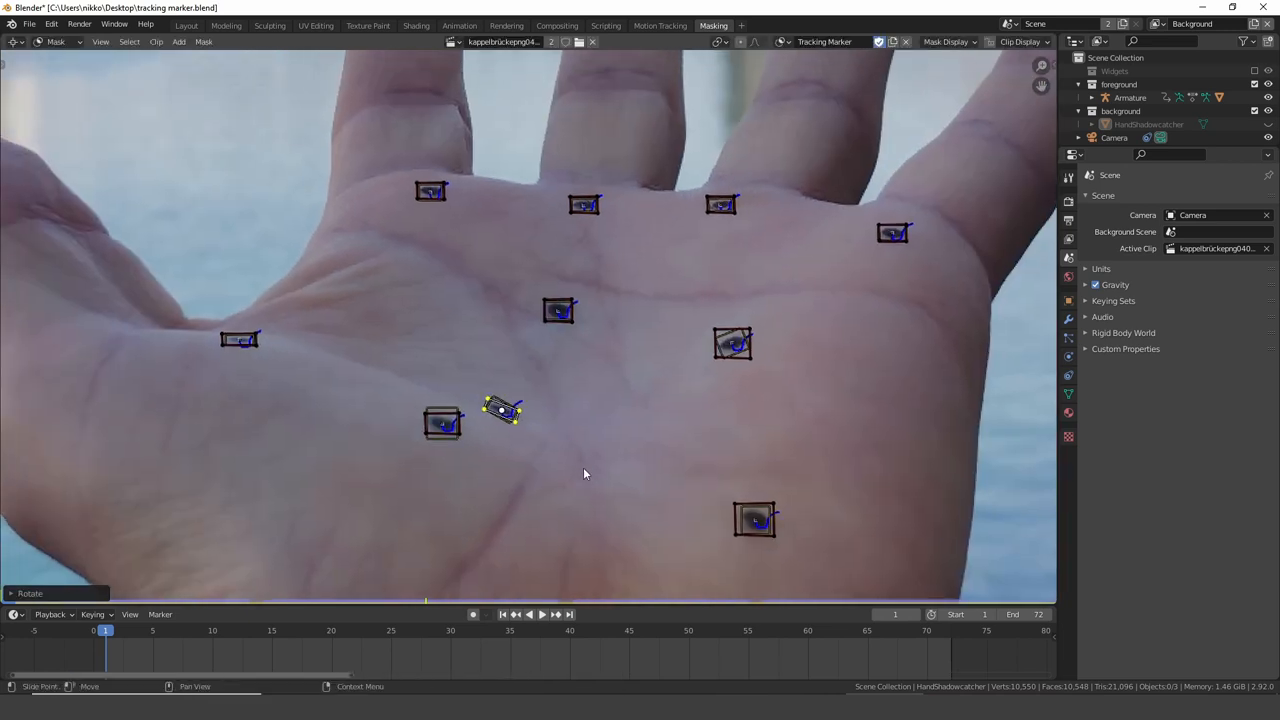
left_click(528, 614)
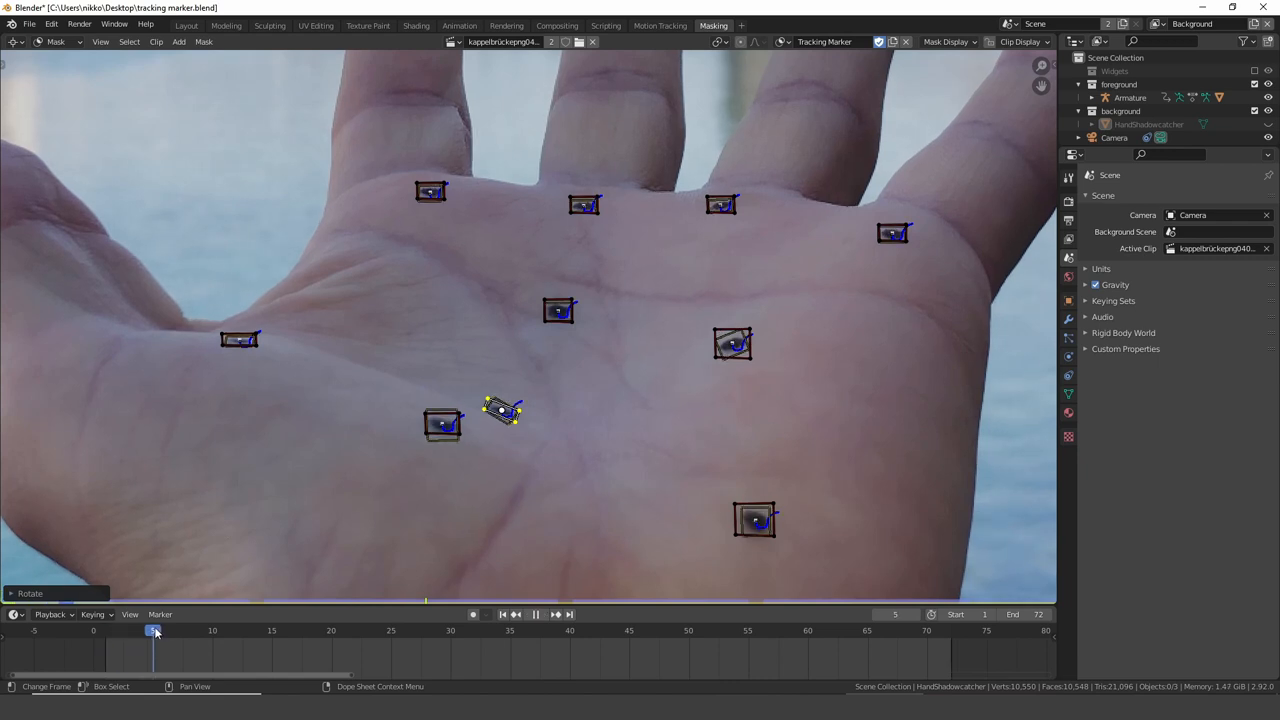
left_click(462, 632)
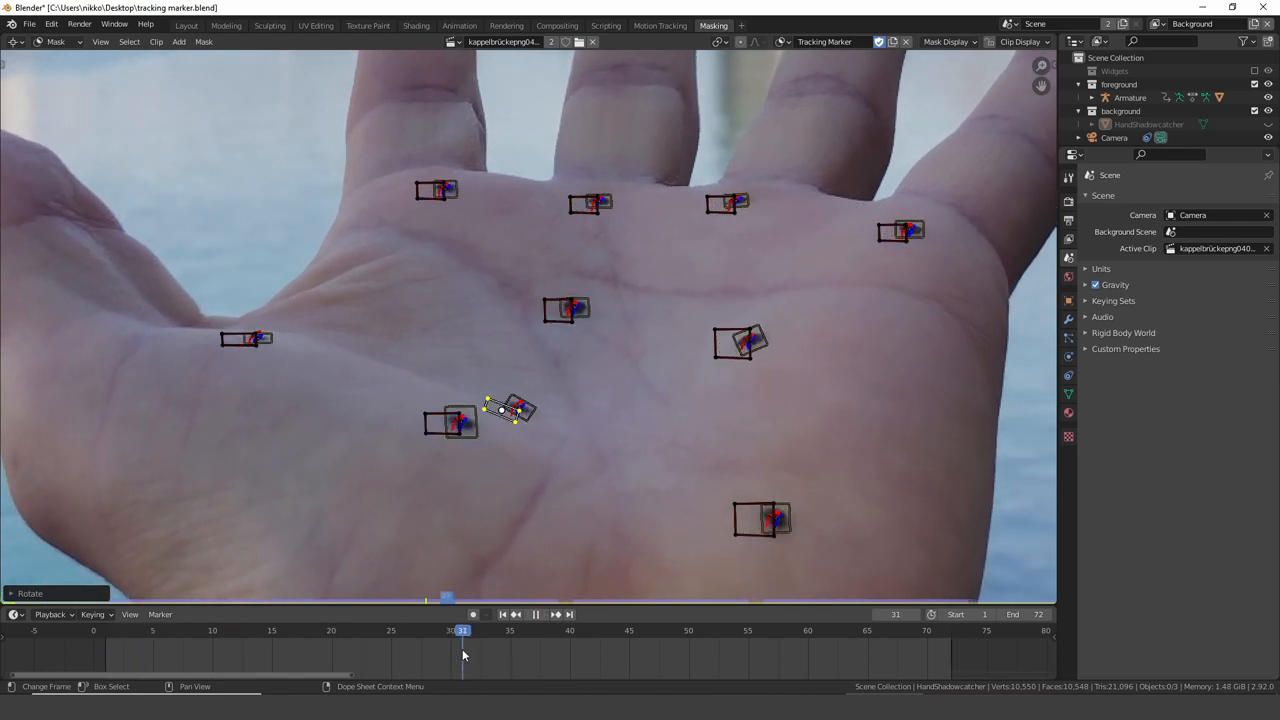
left_click(510, 630)
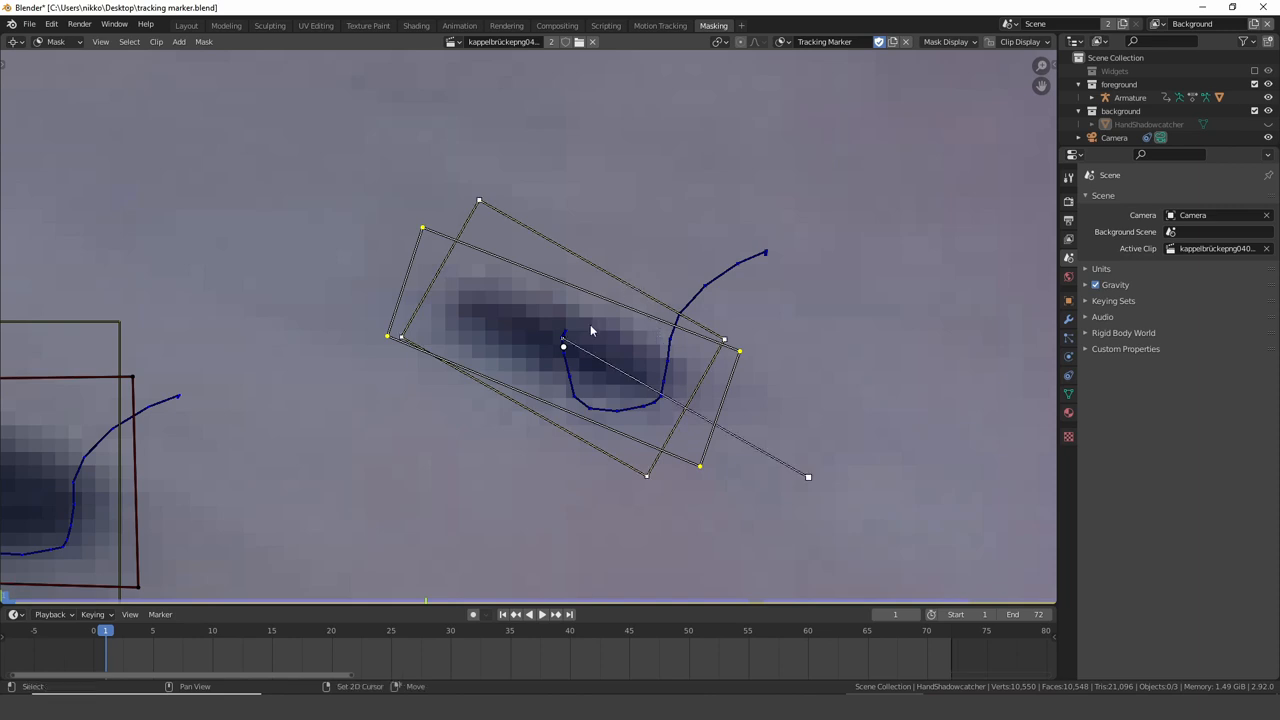
Parent each dot's mask rectangle to its own track marker so it follows the dot.
key("ctrl+p")
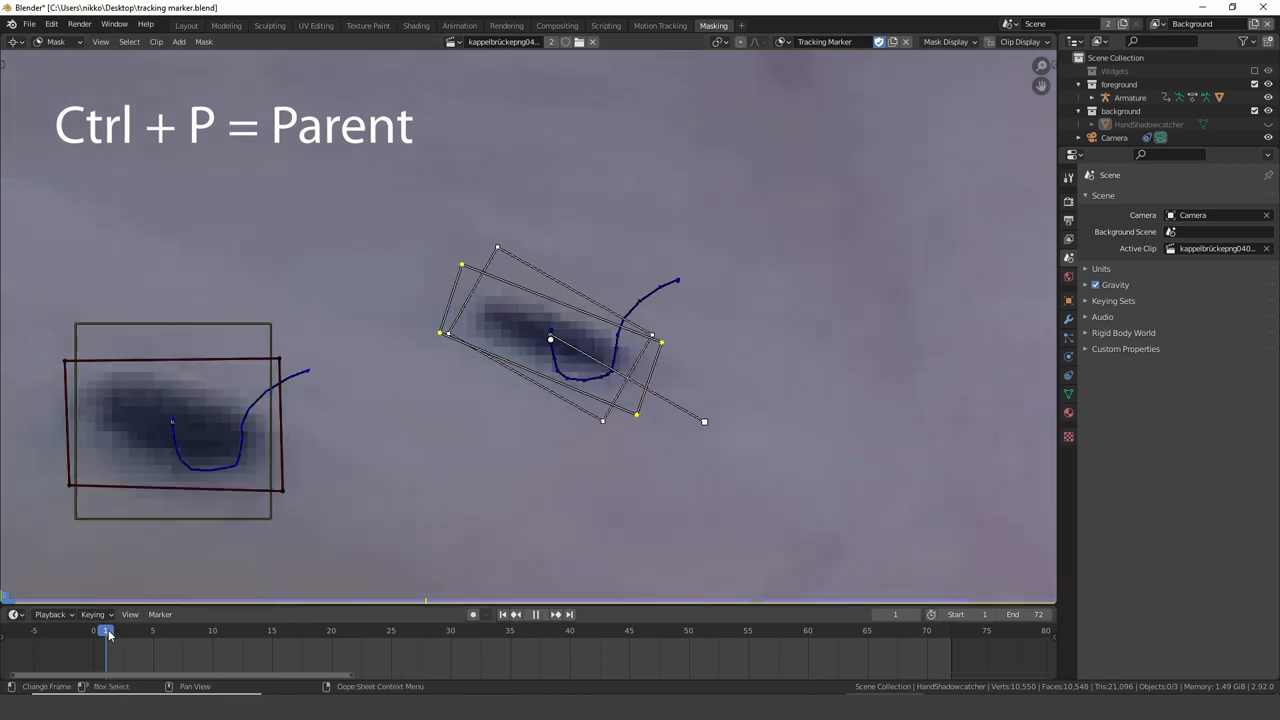
left_click_drag(104, 630, 400, 630)
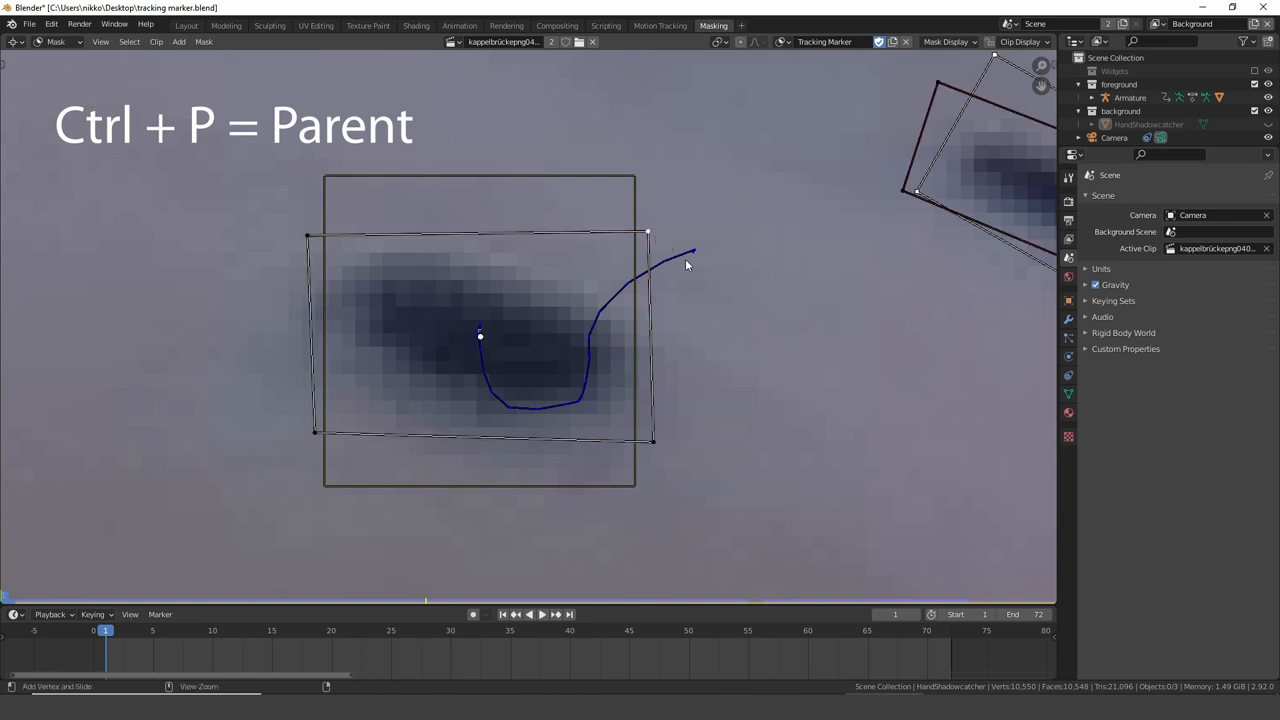
key("ctrl+l")
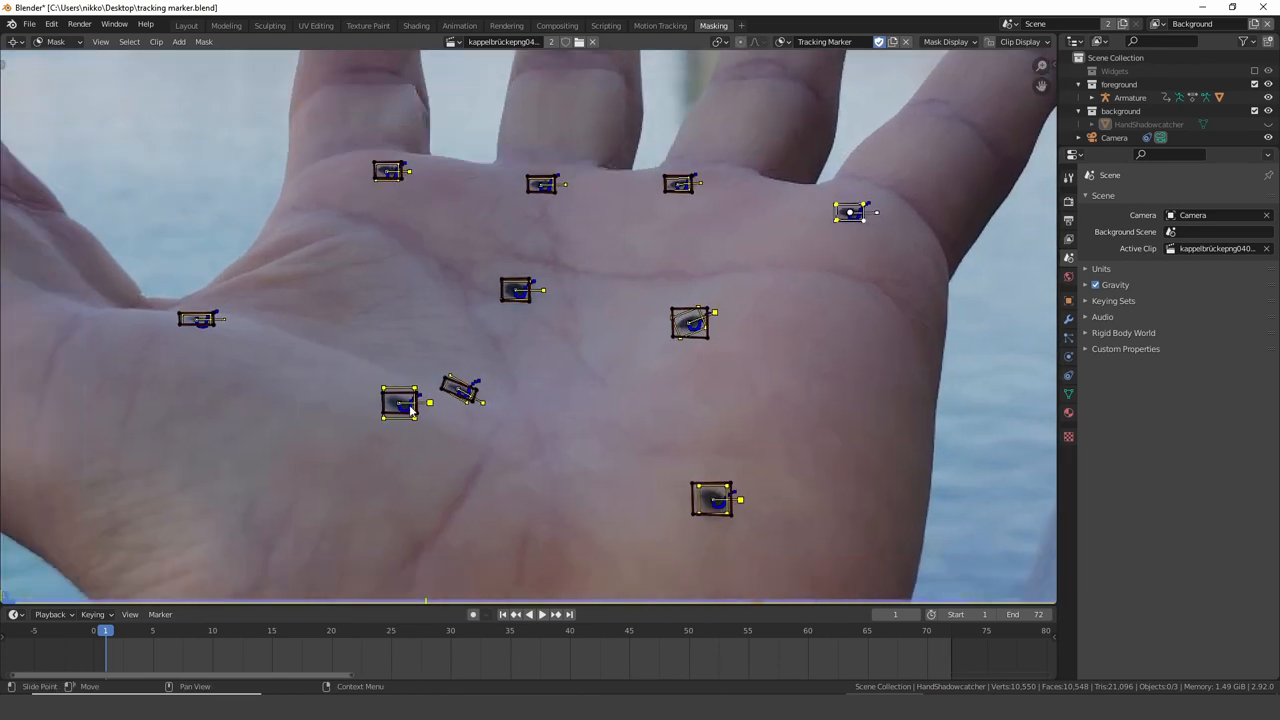
left_click(528, 614)
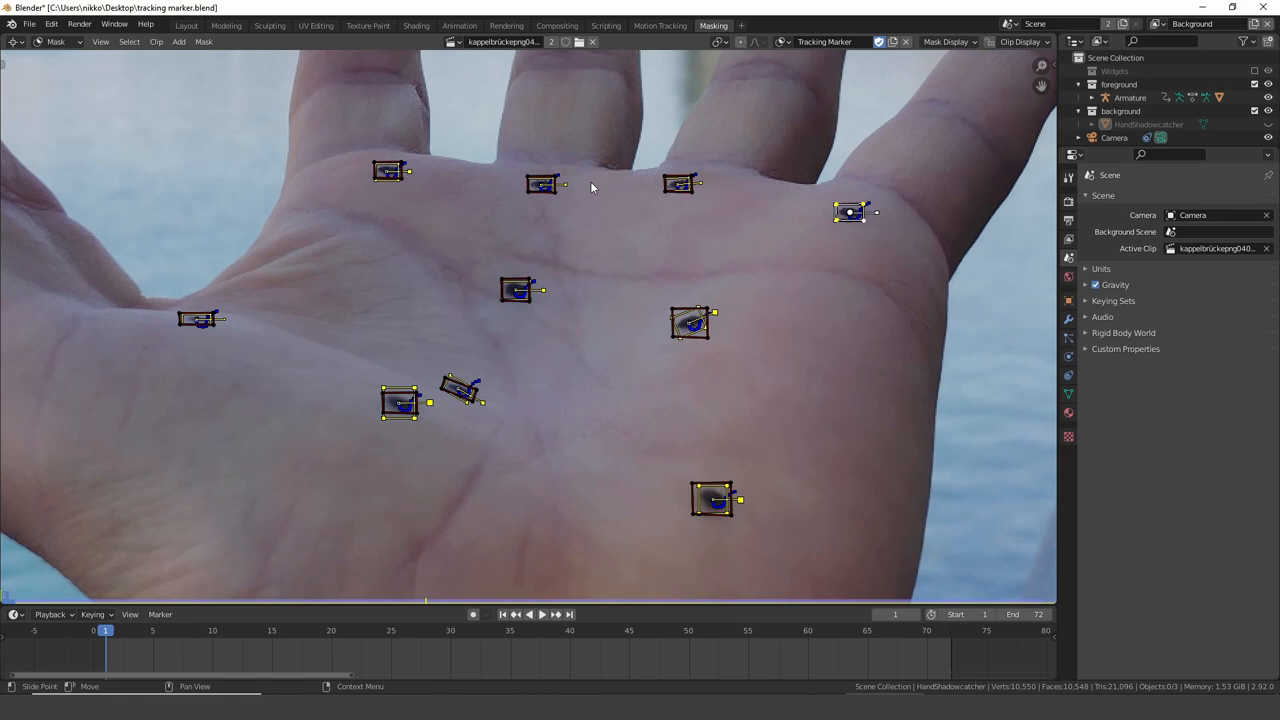
Add a Mask input node in the compositor using the tracking-marker mask.
left_click(556, 24)
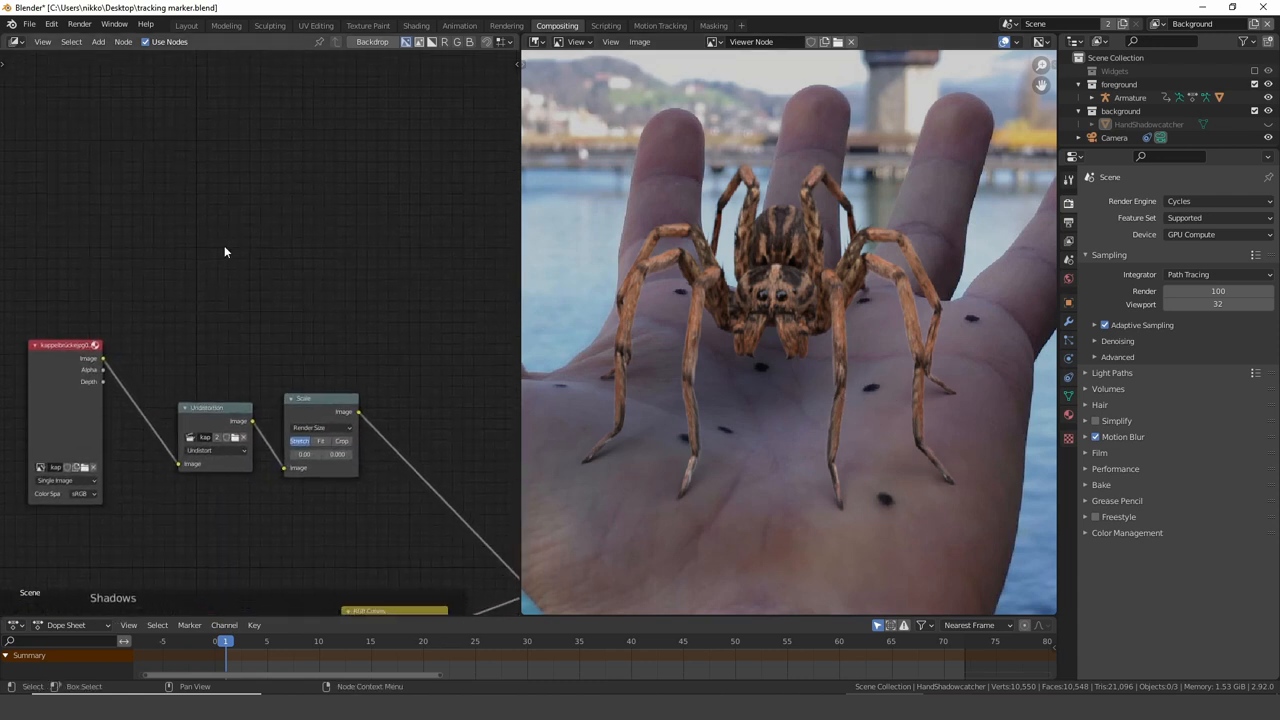
left_click(98, 40)
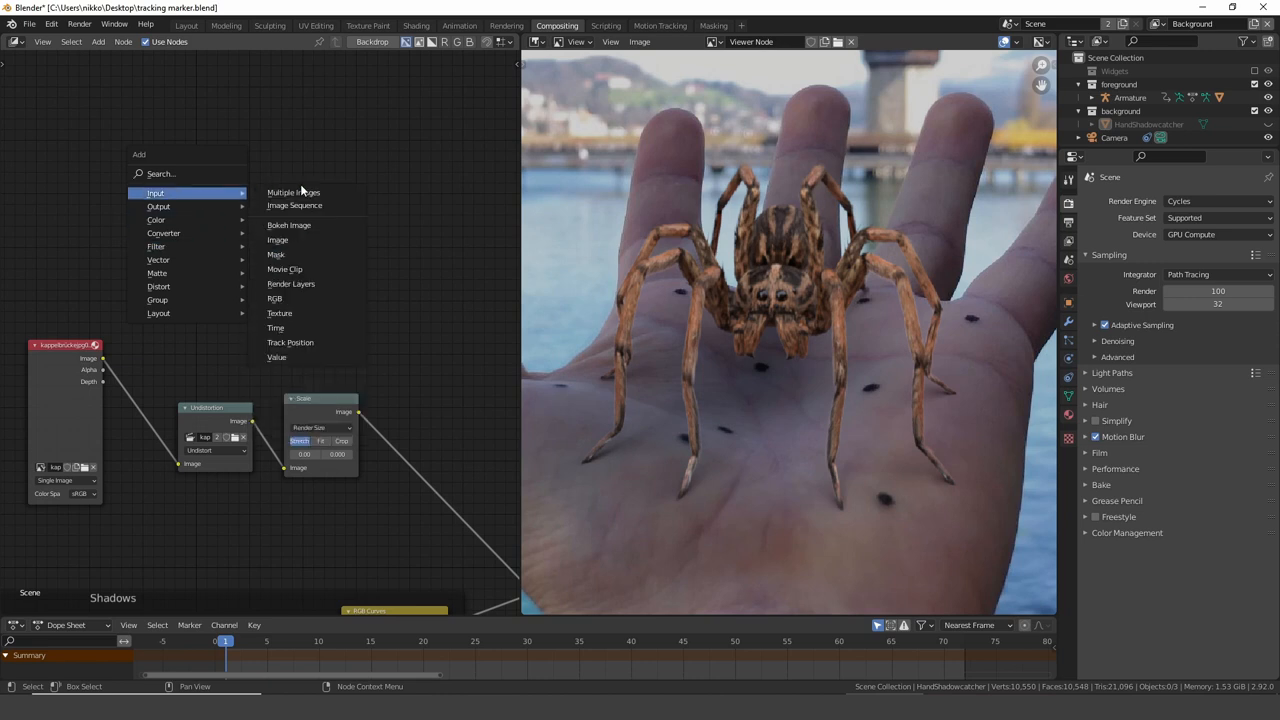
left_click(276, 254)
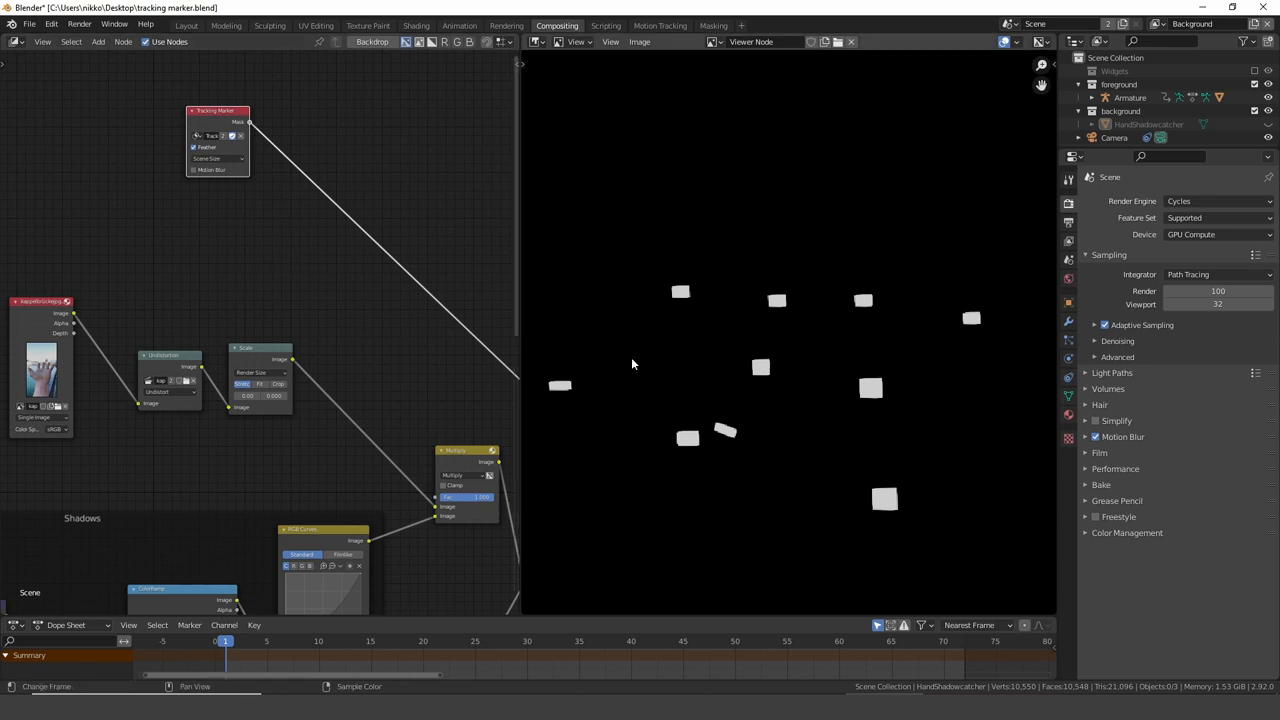
mouse_move(884, 462)
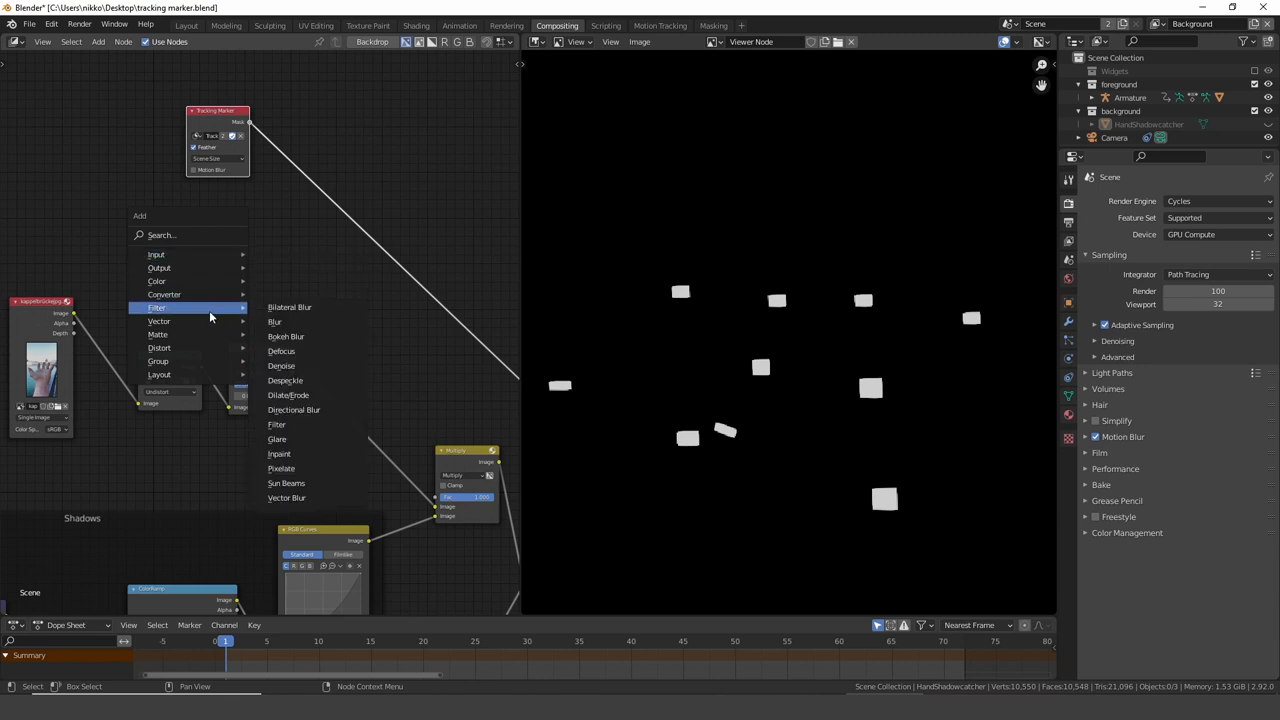
Add a Blur filter node and route the hand footage through it.
left_click(274, 320)
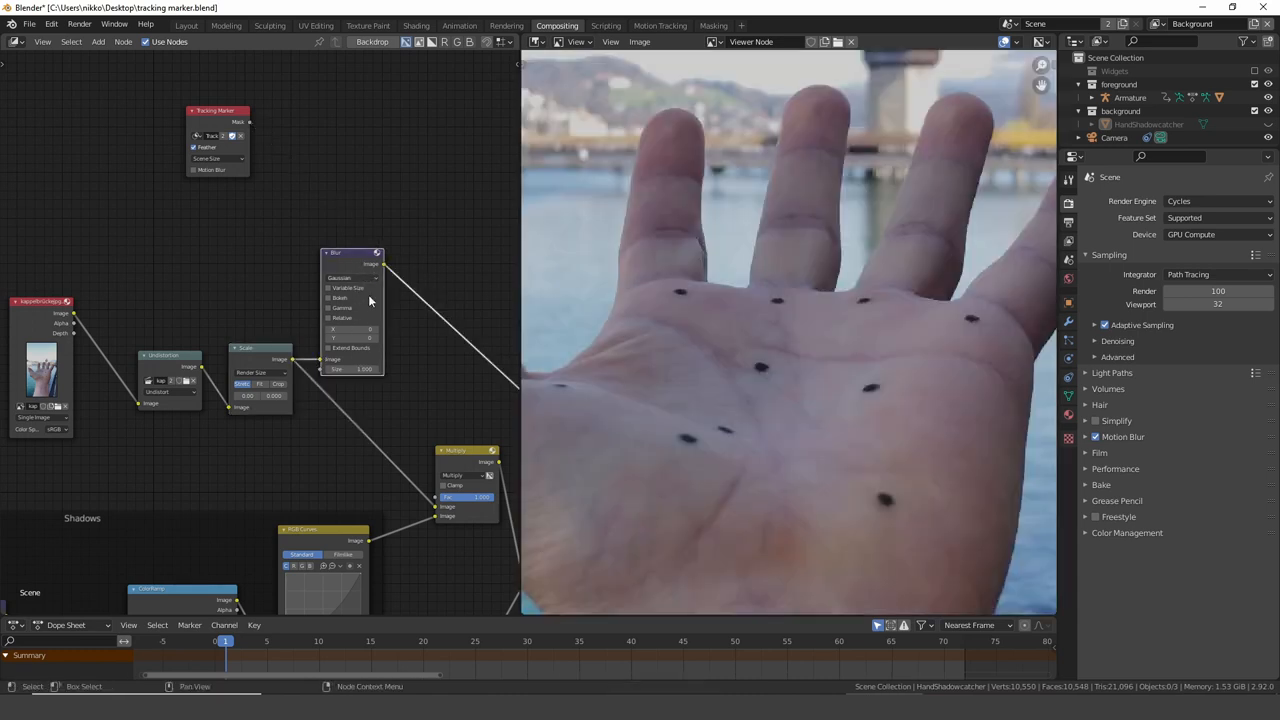
left_click(352, 276)
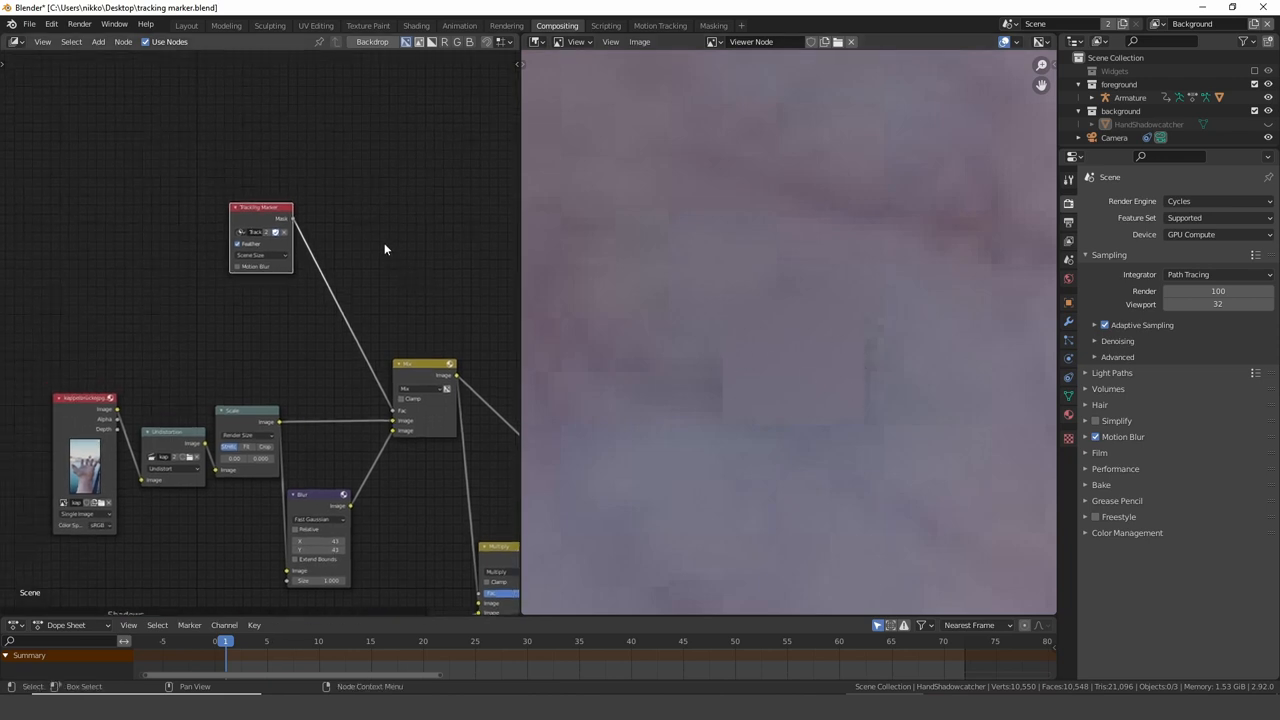
Add a Dilate/Erode node after the mask, set to Feather mode.
left_click(98, 40)
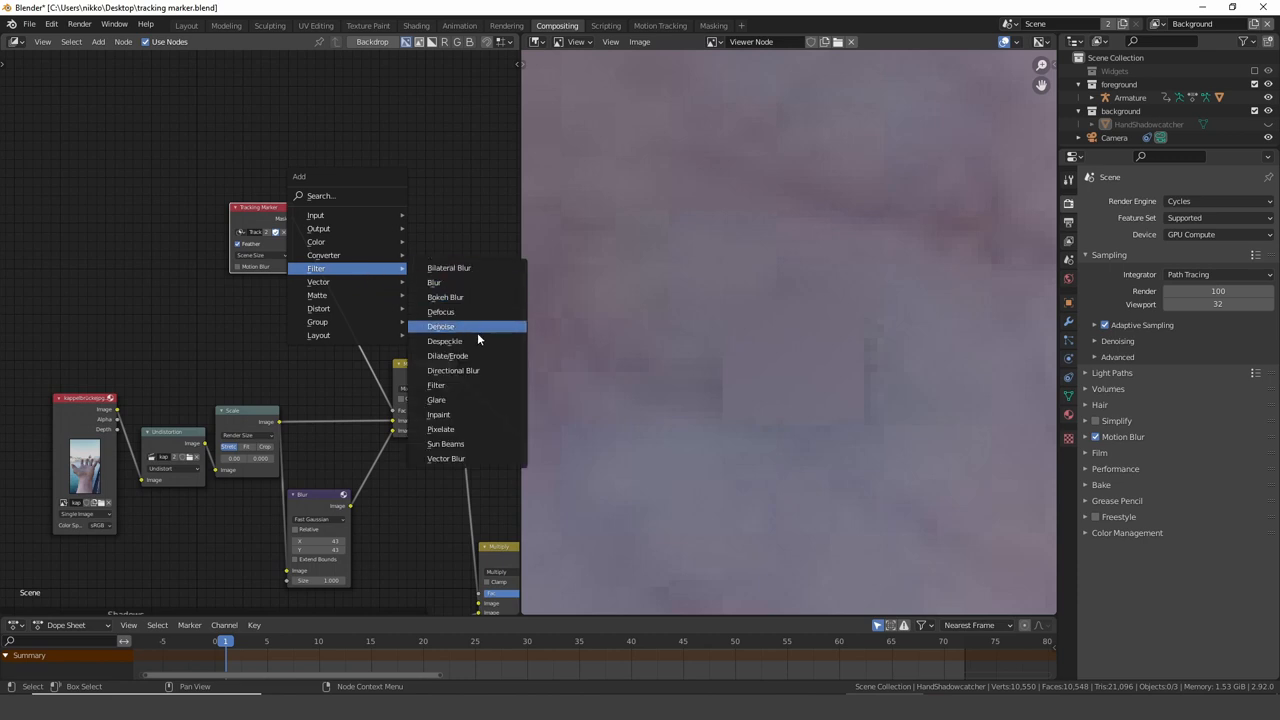
left_click(448, 356)
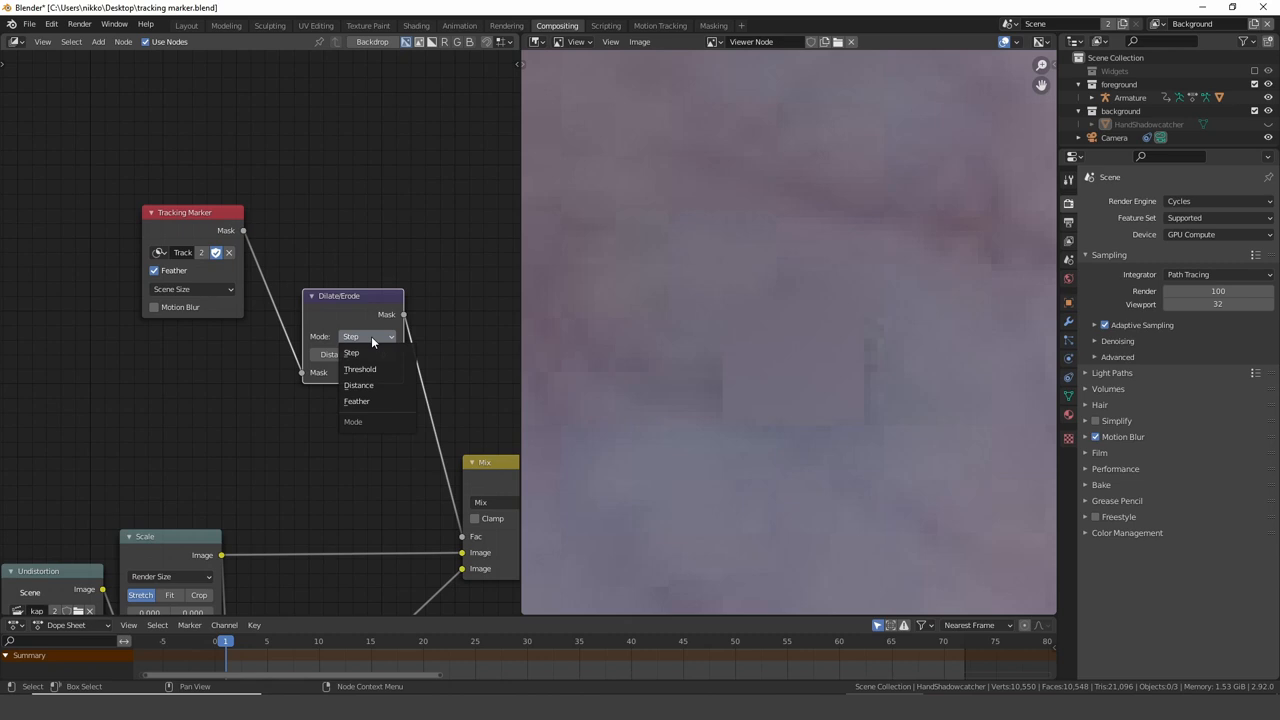
left_click(356, 400)
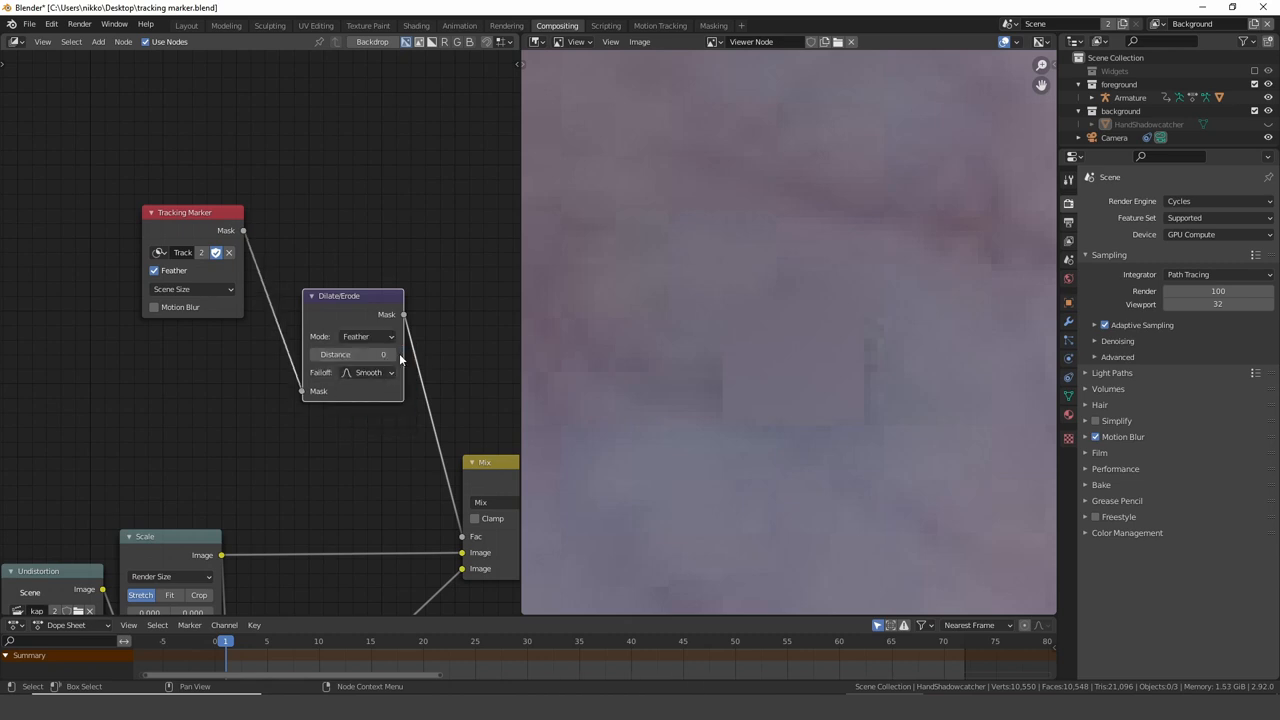
left_click(356, 354)
type("9")
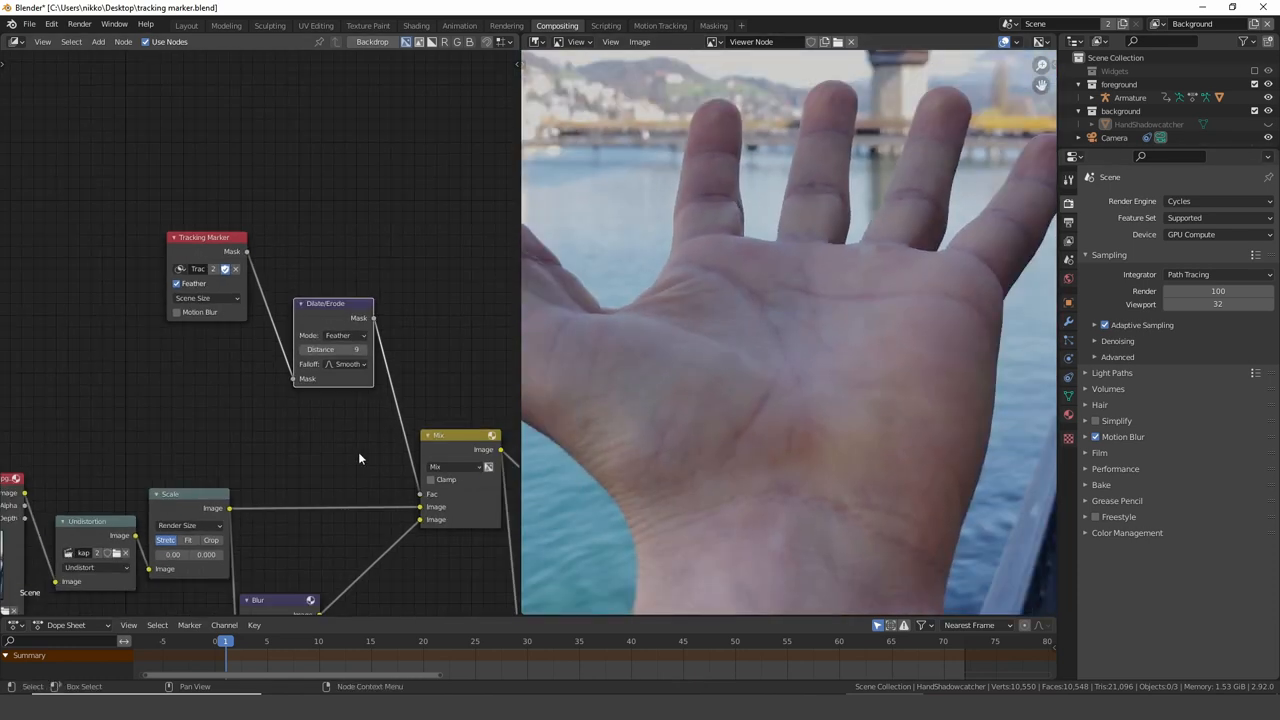
Check the cleaned palm, then select the final Mix node to view the spider composite.
scroll("down", 3)
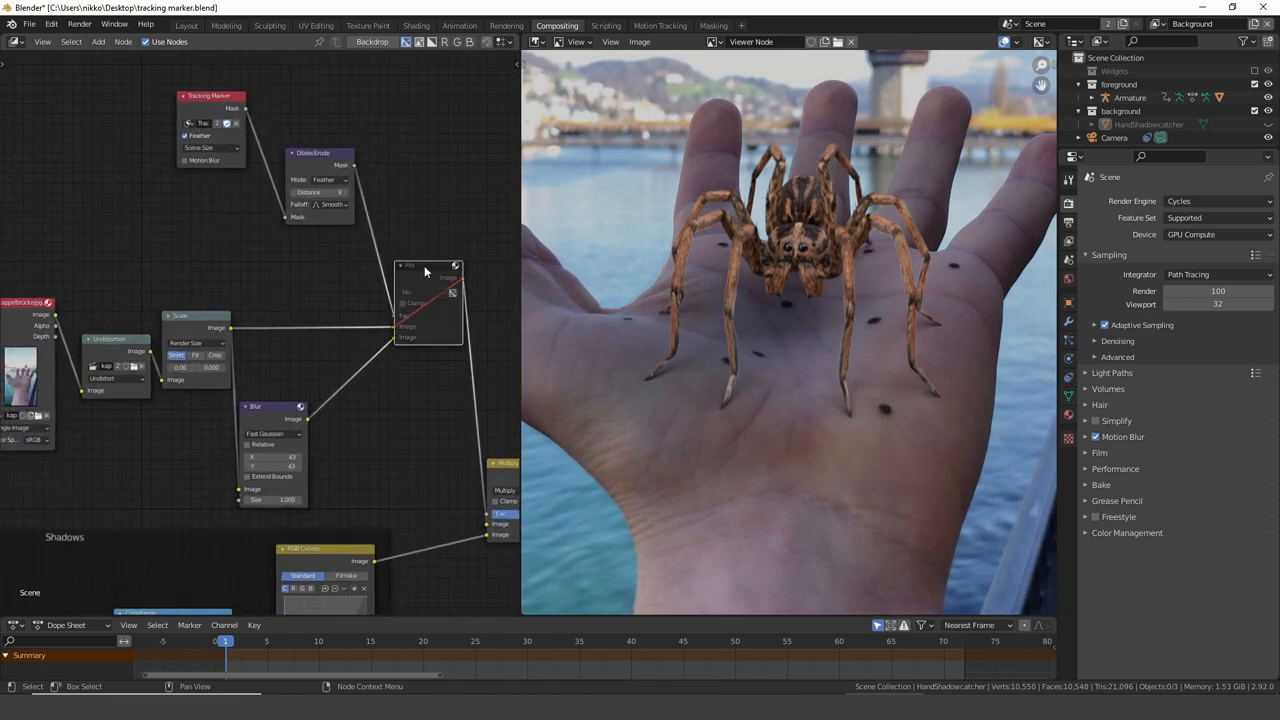
left_click(428, 266)
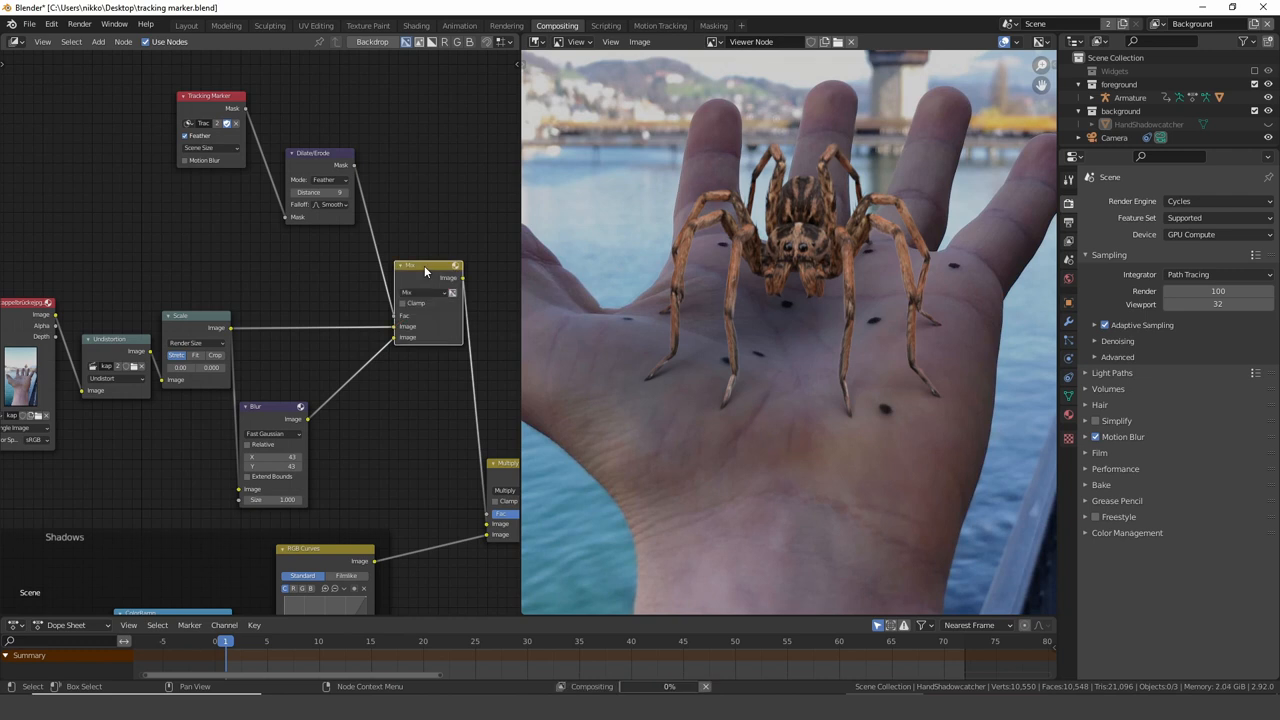